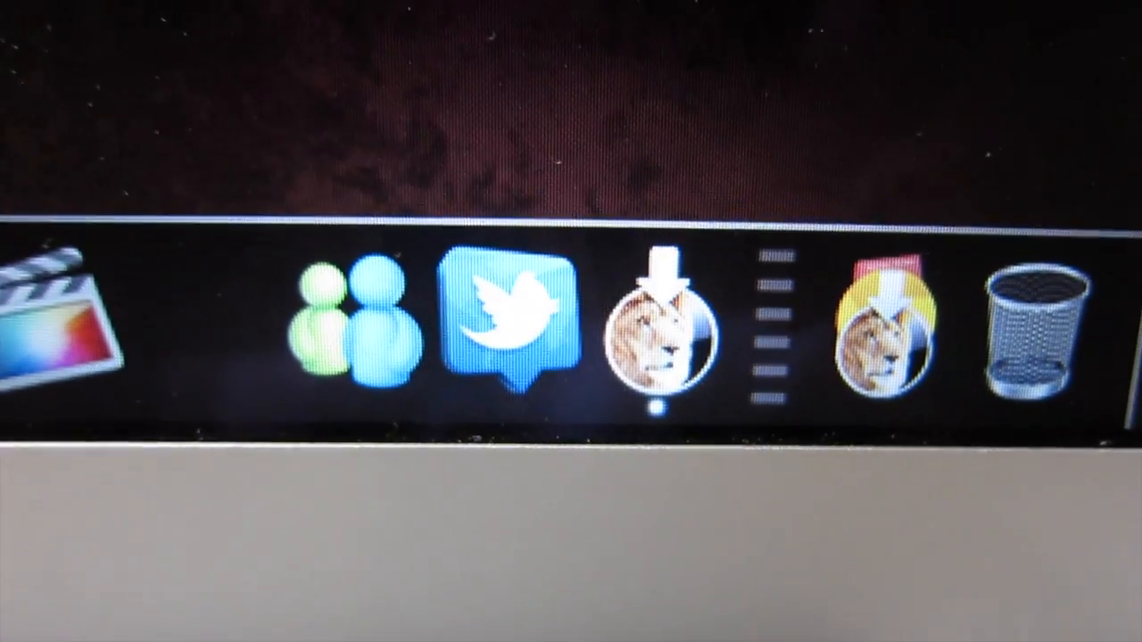
- Launch the Mac OS X Lion installer from the Dock
{"action": "left_click", "coordinate": [667, 336]}
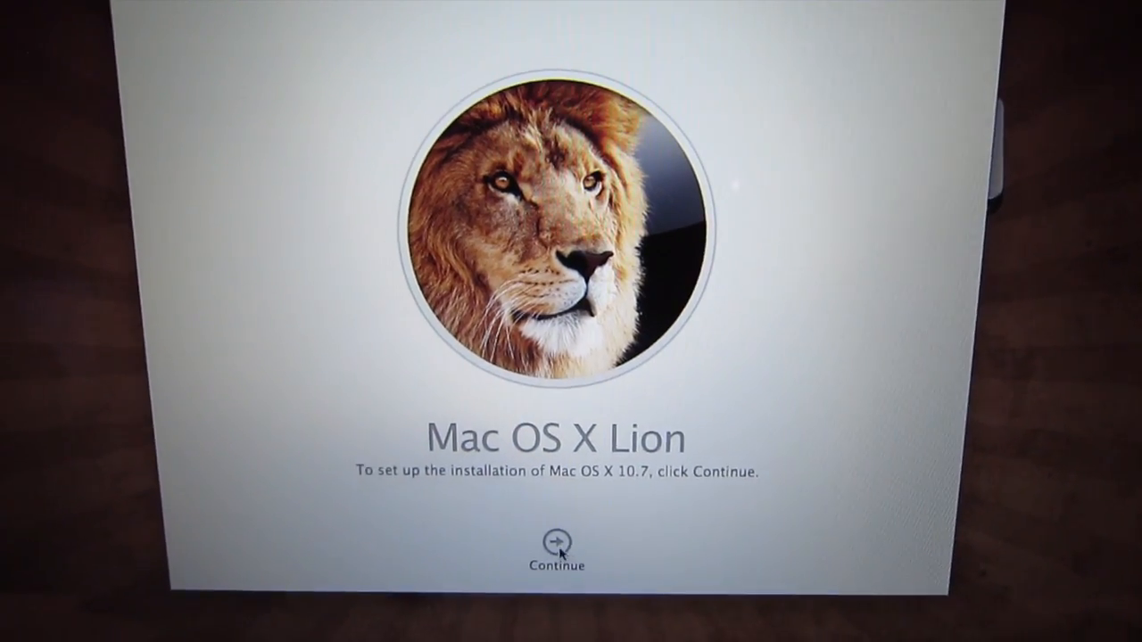
- Move past the welcome screen and agree to the Lion software license
{"action": "left_click", "coordinate": [556, 546]}
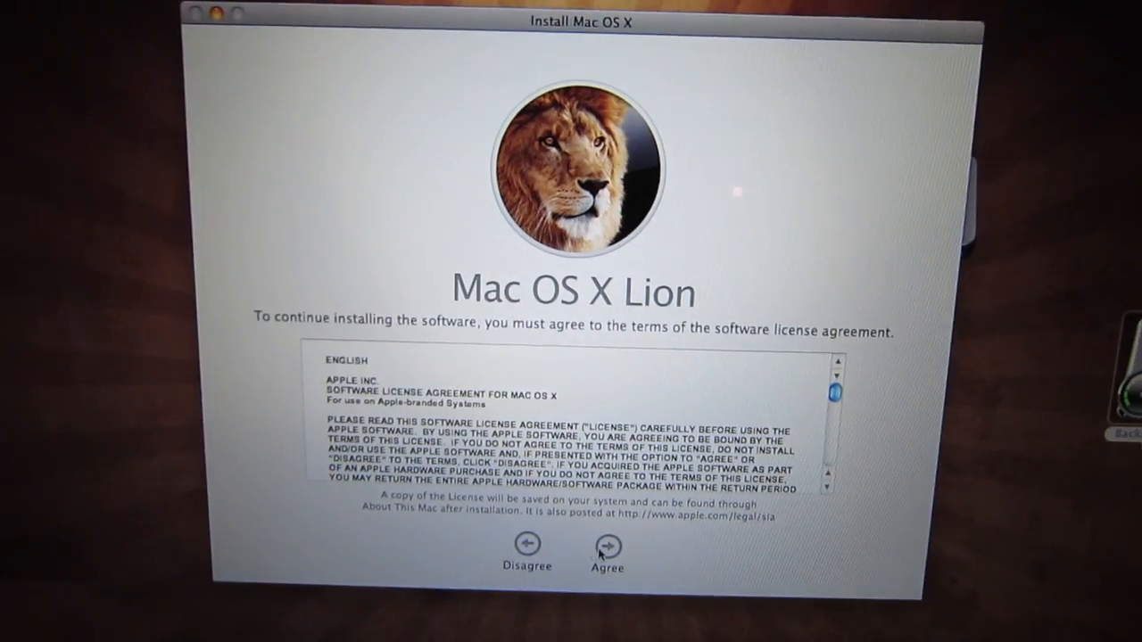
{"action": "left_click", "coordinate": [607, 545]}
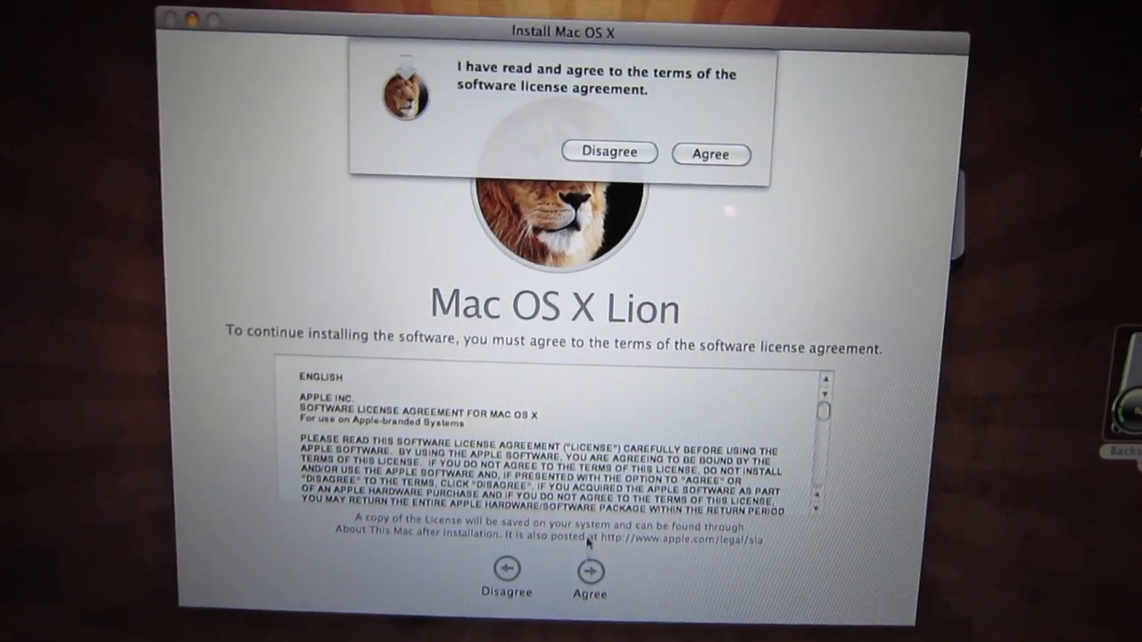
{"action": "left_click", "coordinate": [711, 153]}
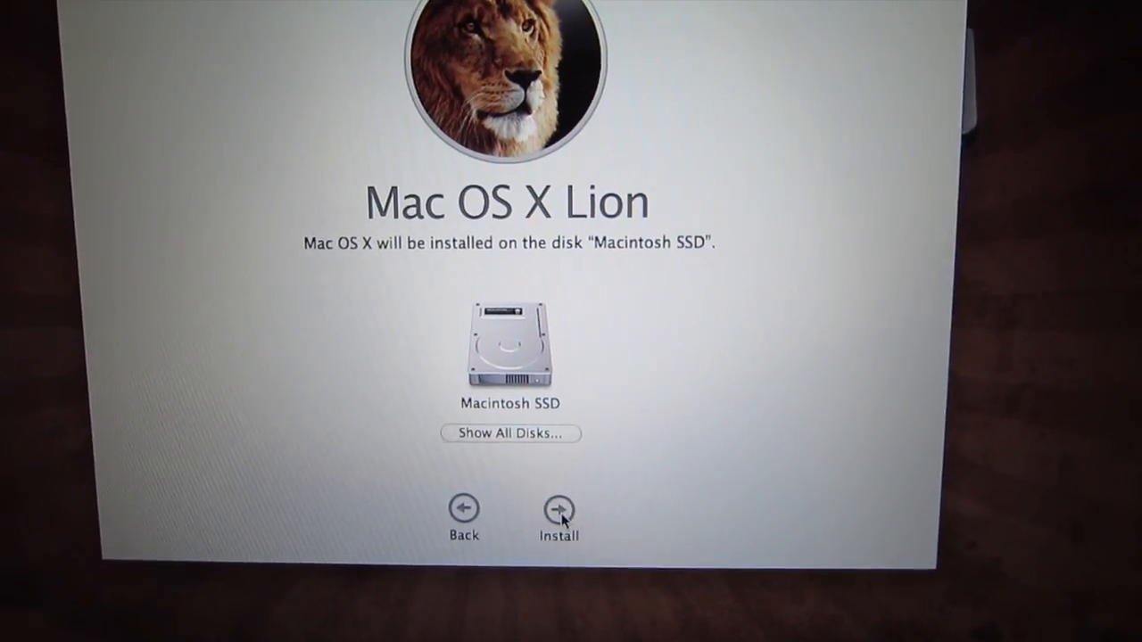
- Start installing Lion on Macintosh SSD, proceeding despite the no-power-adapter warning
{"action": "left_click", "coordinate": [558, 514]}
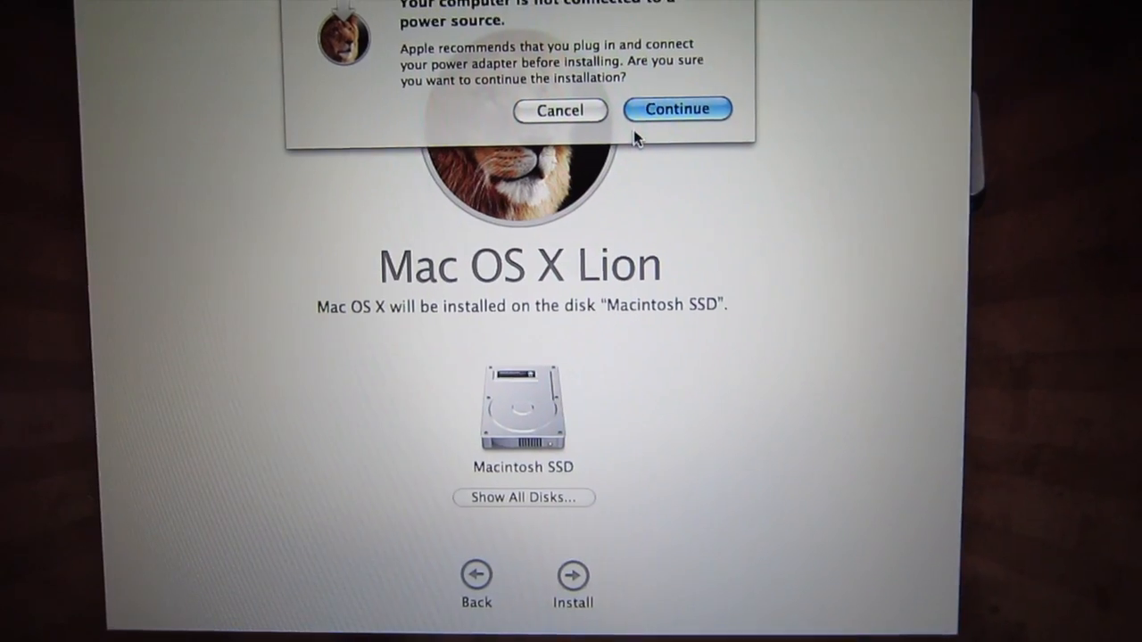
{"action": "left_click", "coordinate": [676, 108]}
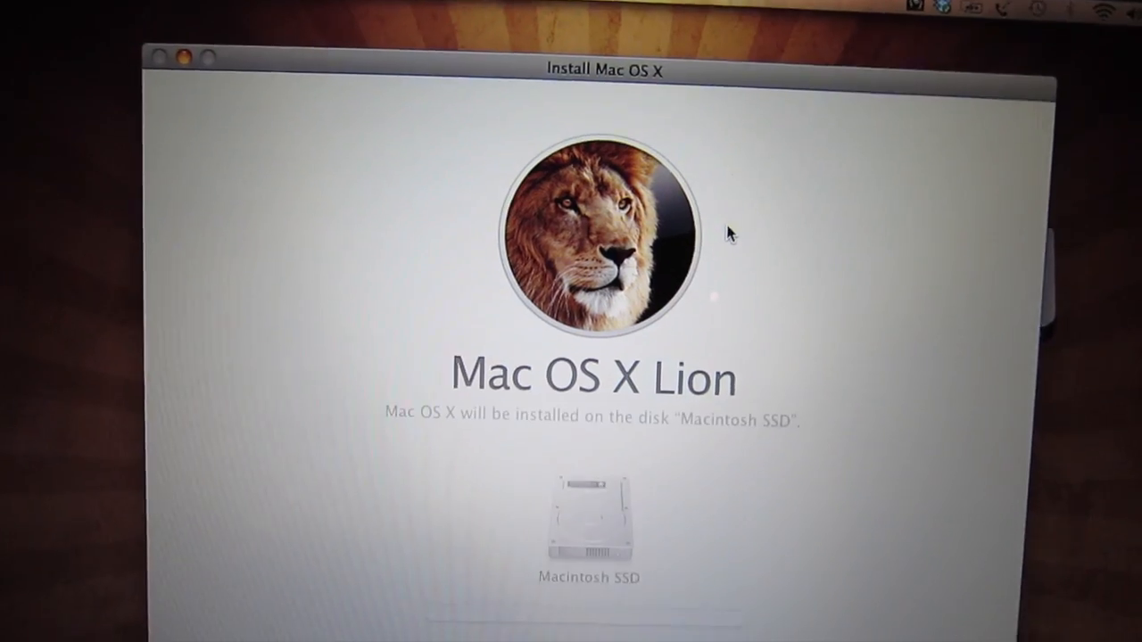